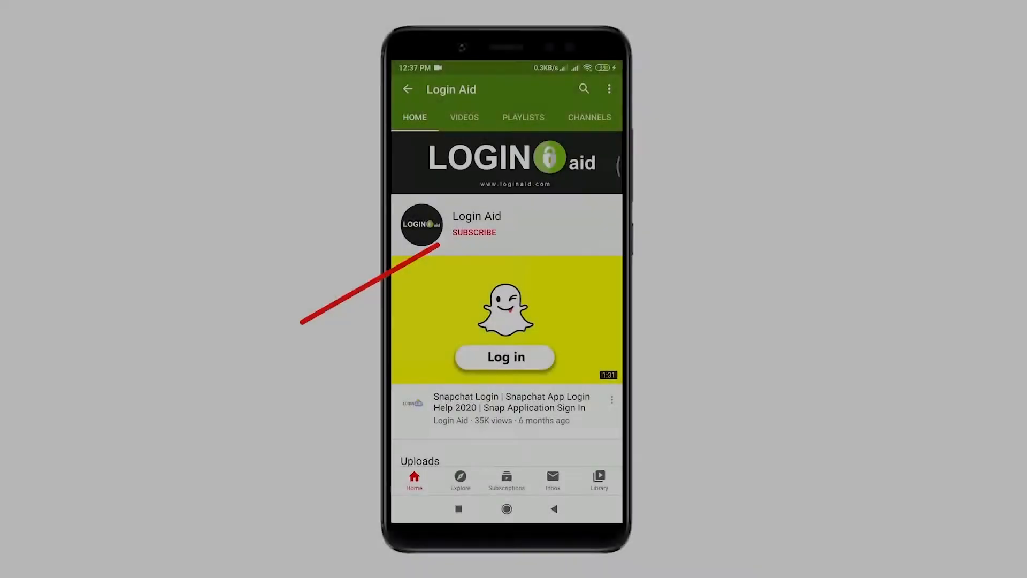
- Browse down the Google Images results for dropbox, ending at the Dropbox welcome screen
{"action": "left_click", "coordinate": [474, 232]}
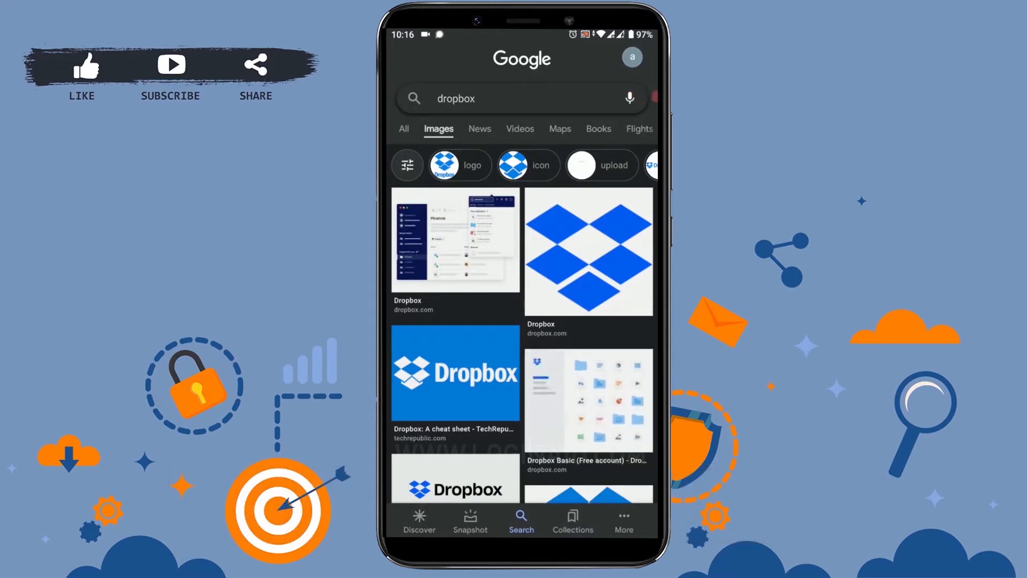
{"action": "scroll", "scroll_direction": "down", "scroll_amount": 3}
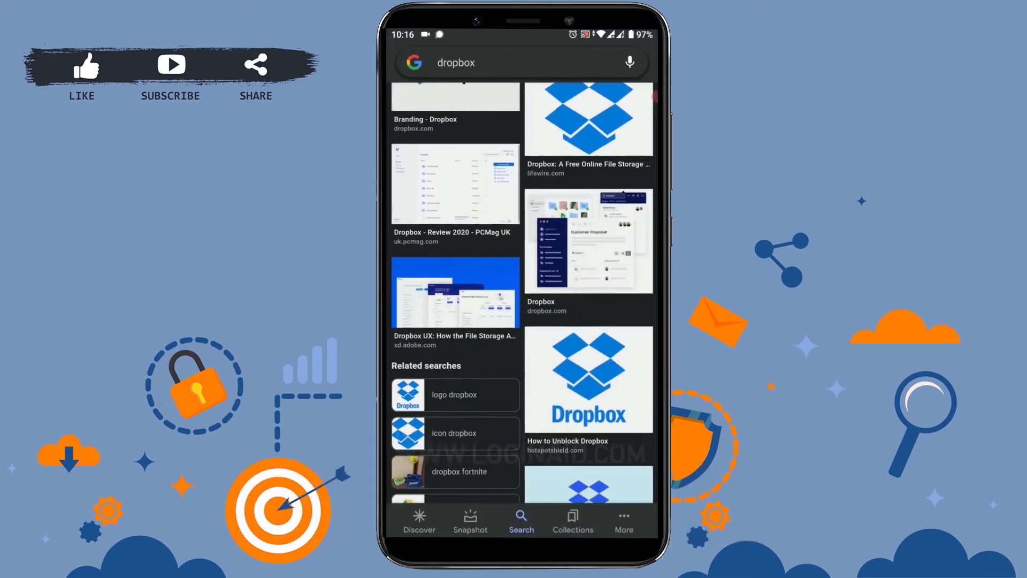
{"action": "scroll", "scroll_direction": "down", "scroll_amount": 3}
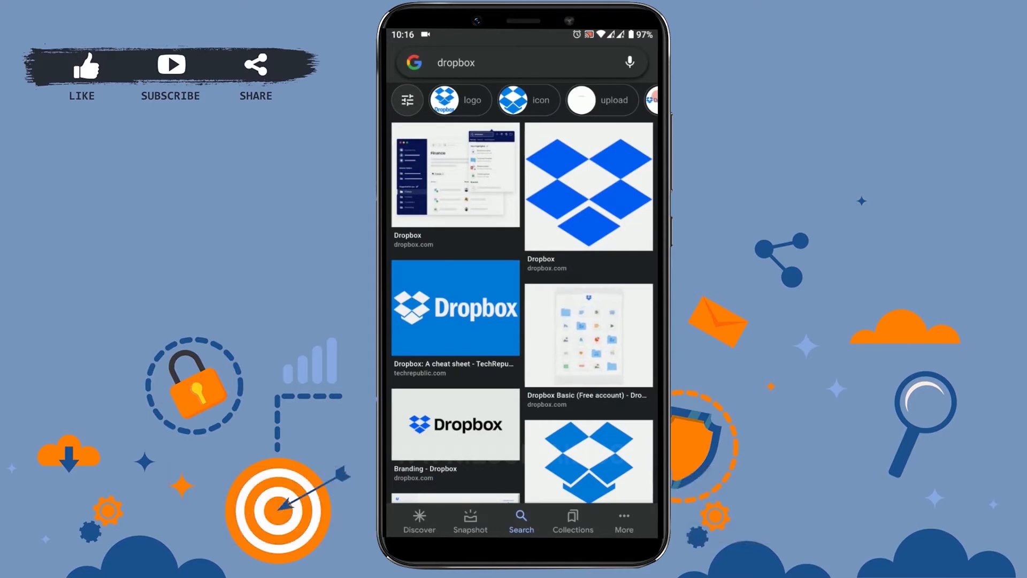
{"action": "scroll", "scroll_direction": "down", "scroll_amount": 3}
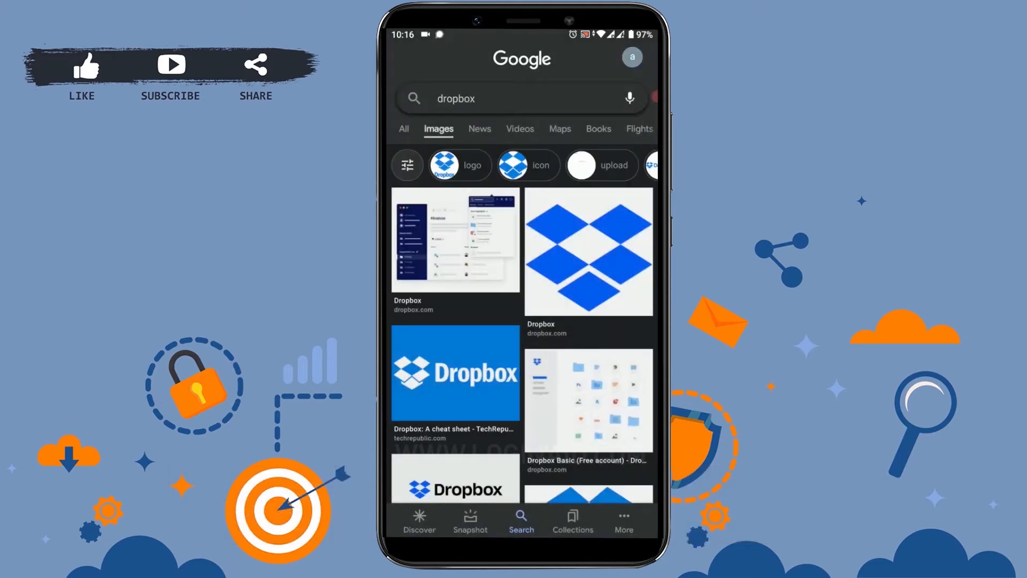
{"action": "scroll", "scroll_direction": "down", "scroll_amount": 3}
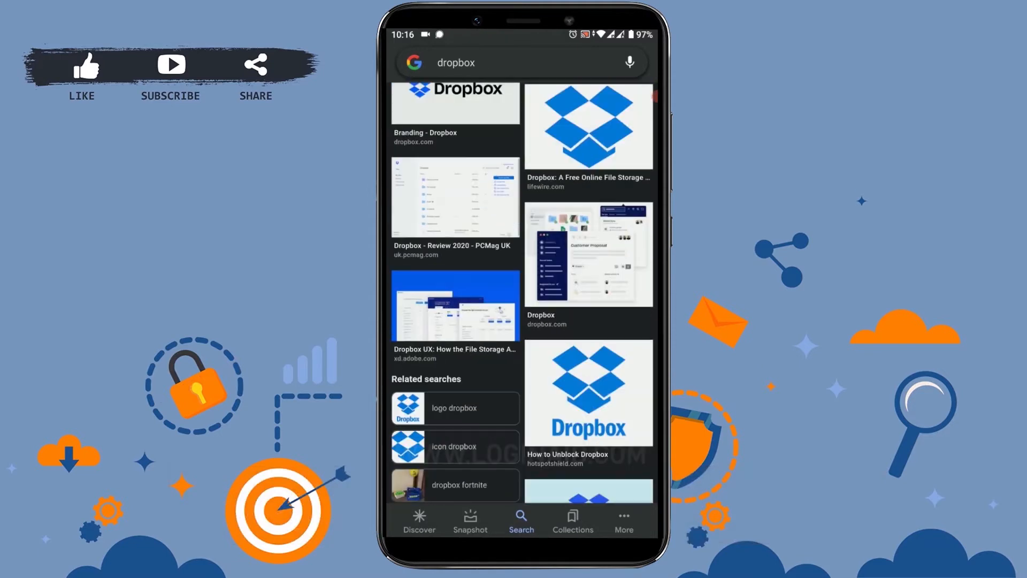
{"action": "scroll", "scroll_direction": "down", "scroll_amount": 3}
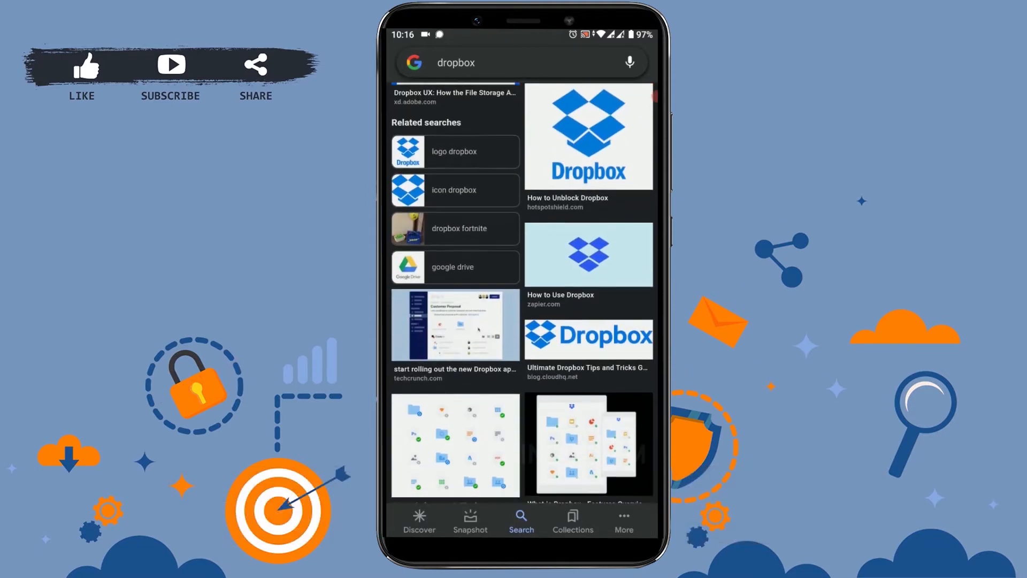
{"action": "scroll", "scroll_direction": "down", "scroll_amount": 3}
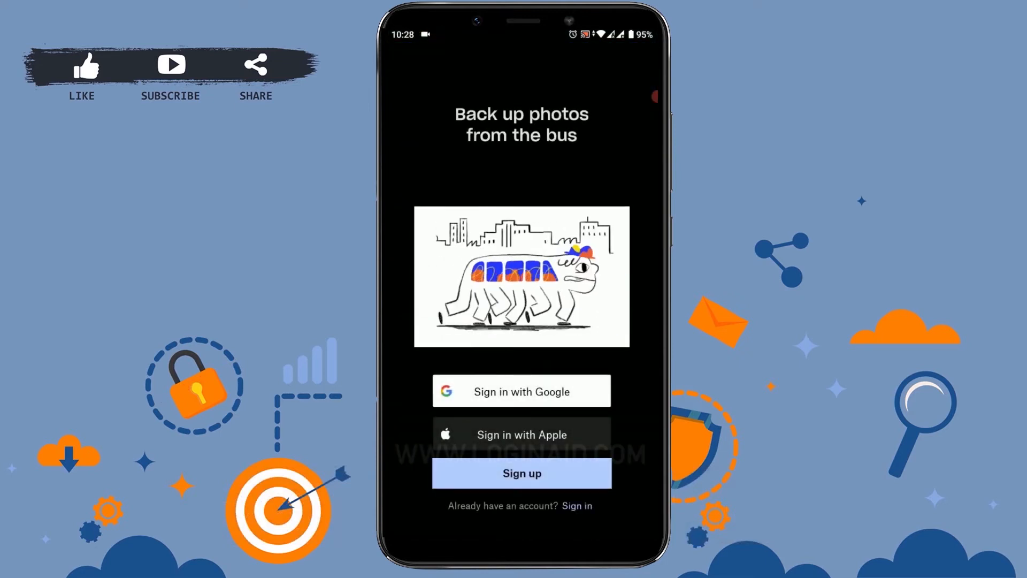
- Sign in with email and password and skip the upload-photos prompt to reach Home
{"action": "left_click", "coordinate": [521, 472]}
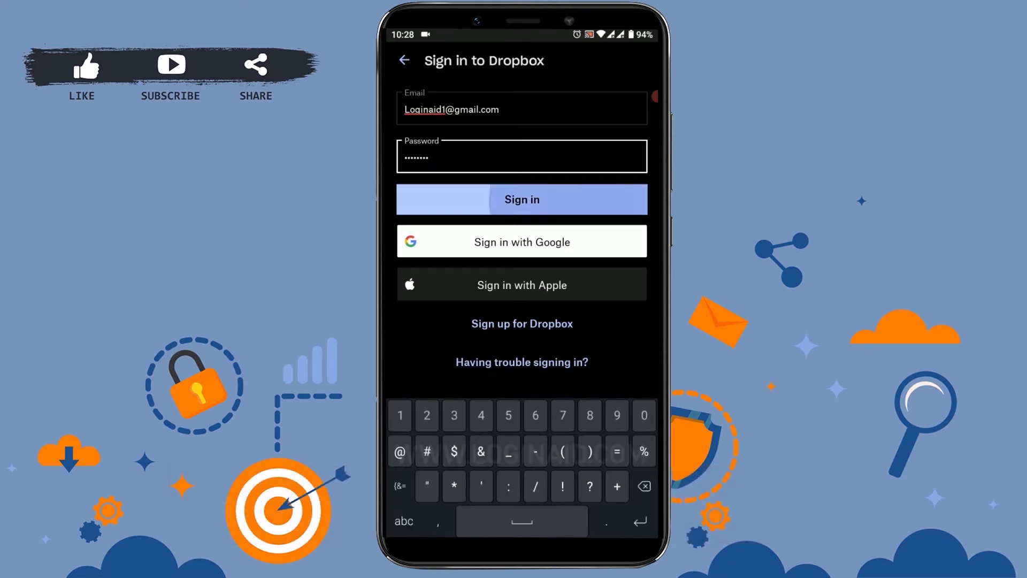
{"action": "left_click", "coordinate": [521, 199]}
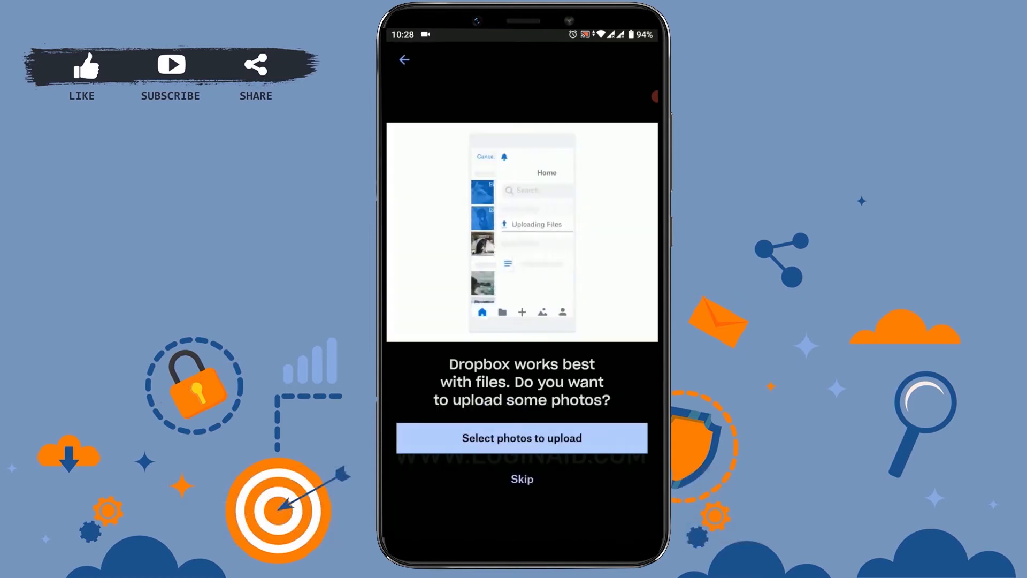
{"action": "left_click", "coordinate": [521, 479]}
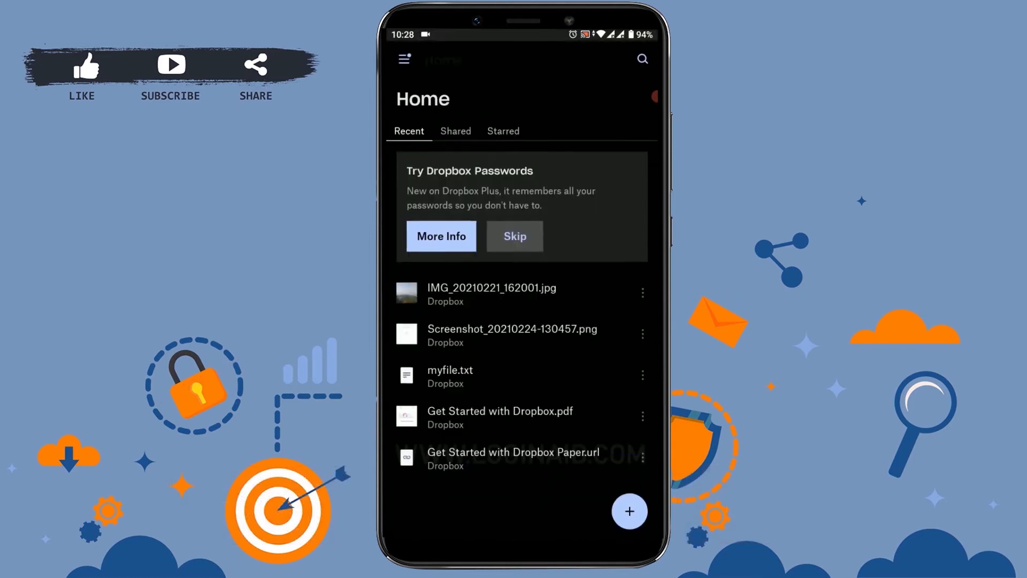
- Show the Add to Dropbox menu from the Home screen's + button
{"action": "left_click", "coordinate": [514, 236]}
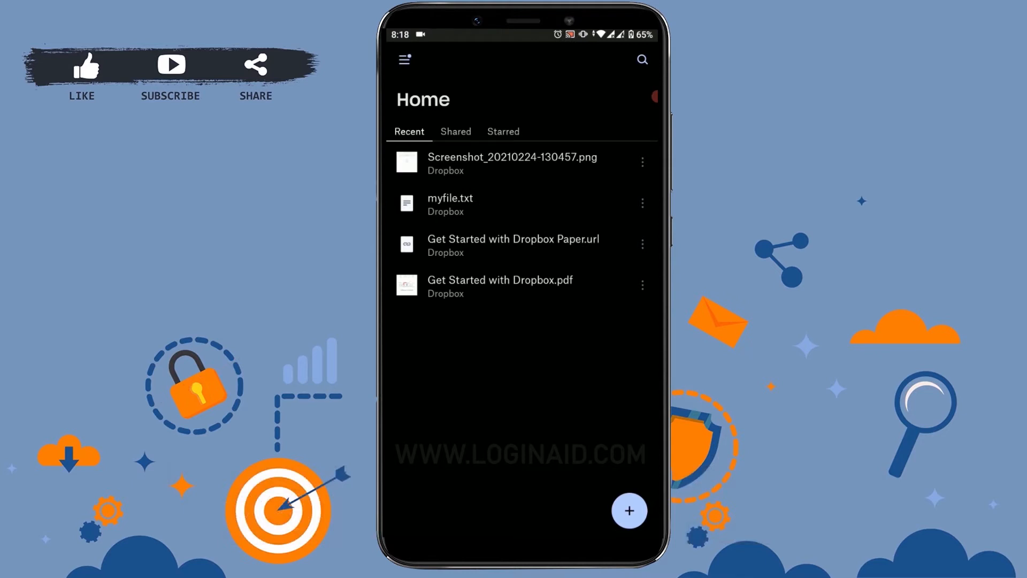
{"action": "left_click", "coordinate": [628, 510]}
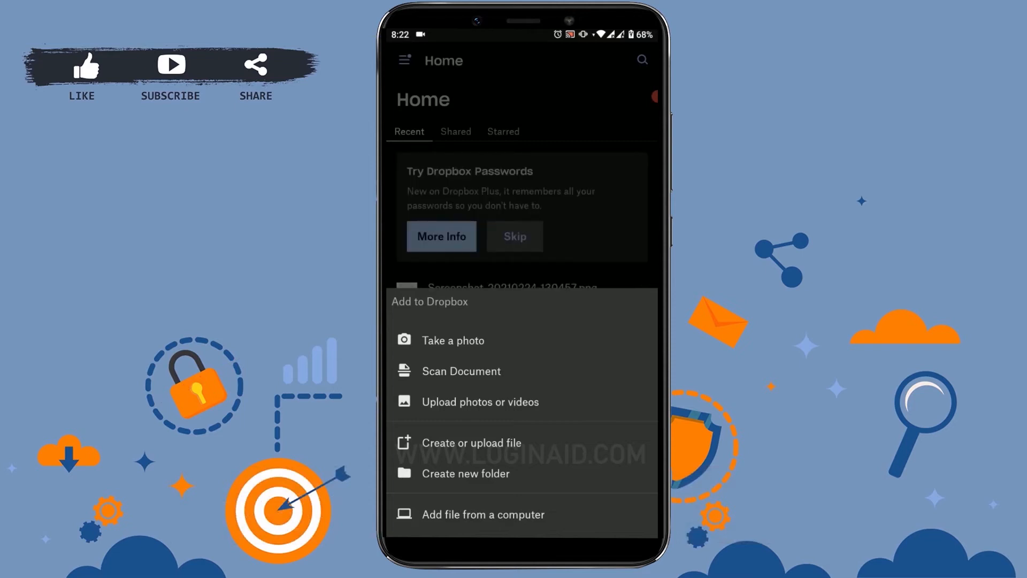
- Upload the mountain landscape photo under Sunday so IMG_20210221_162001.jpg appears in Dropbox
{"action": "left_click", "coordinate": [480, 401]}
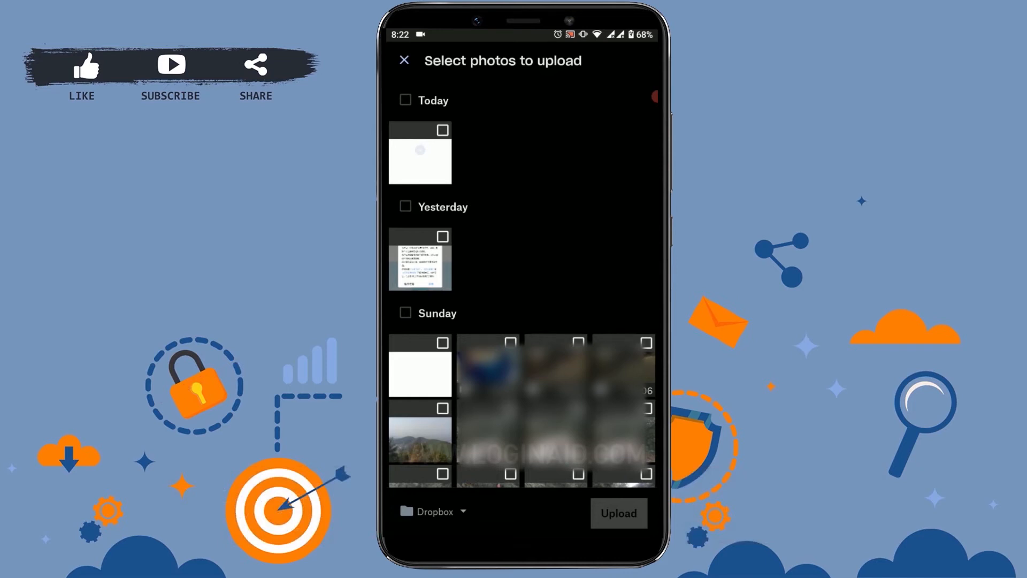
{"action": "left_click", "coordinate": [419, 441]}
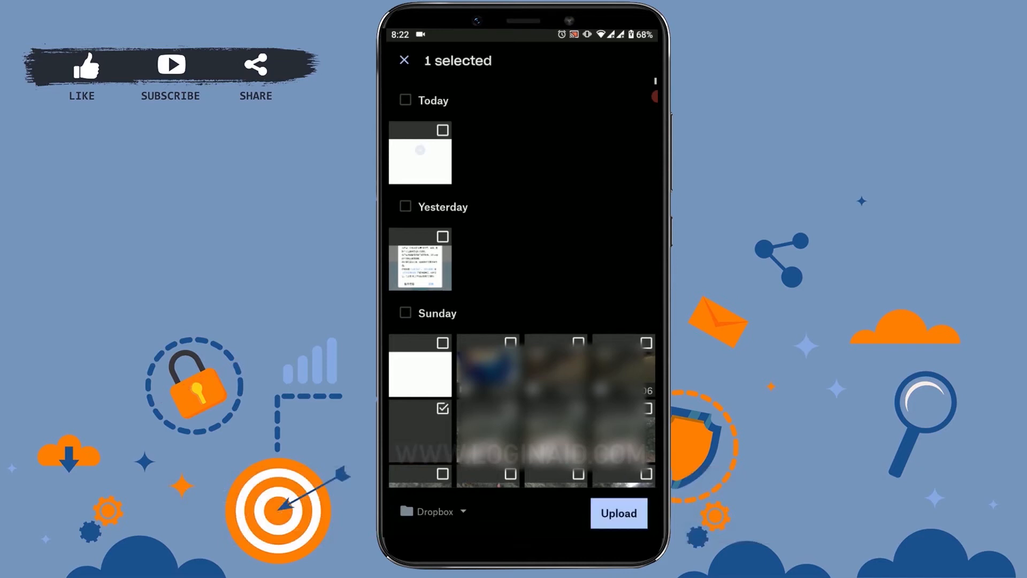
{"action": "left_click", "coordinate": [617, 512]}
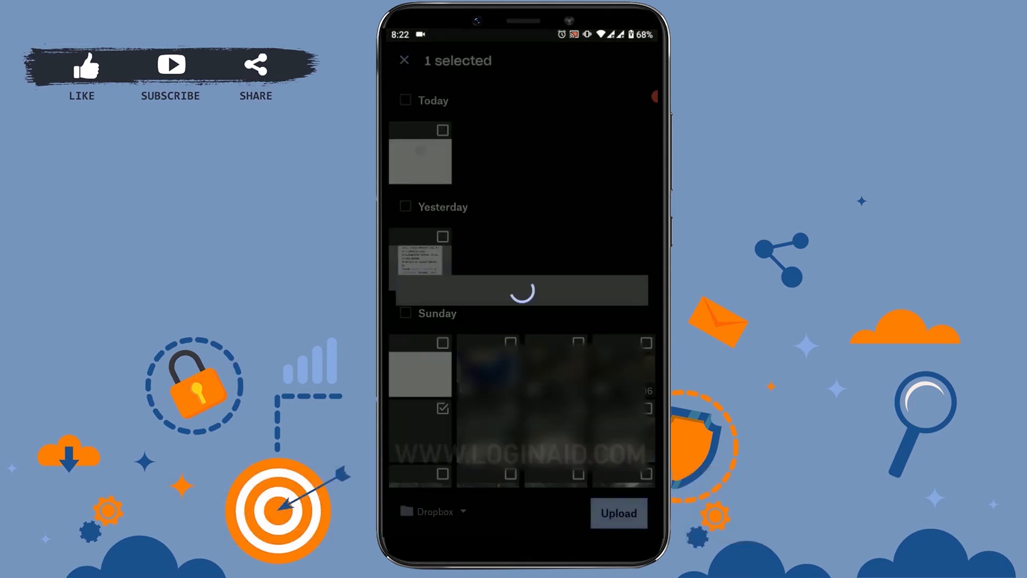
{"action": "left_click", "coordinate": [617, 512]}
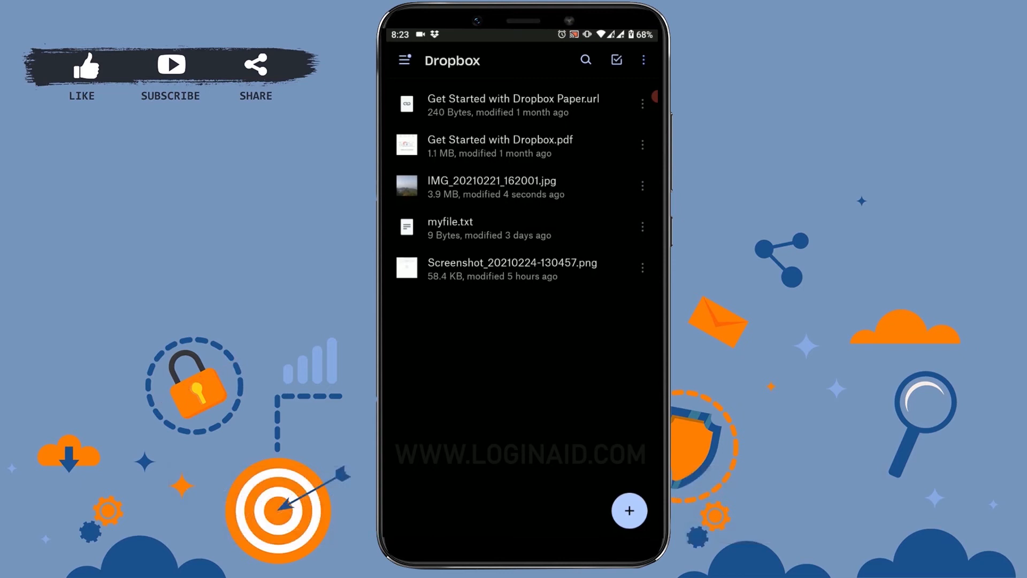
- View IMG_20210221_162001.jpg in Dropbox and start sharing it
{"action": "left_click", "coordinate": [492, 187]}
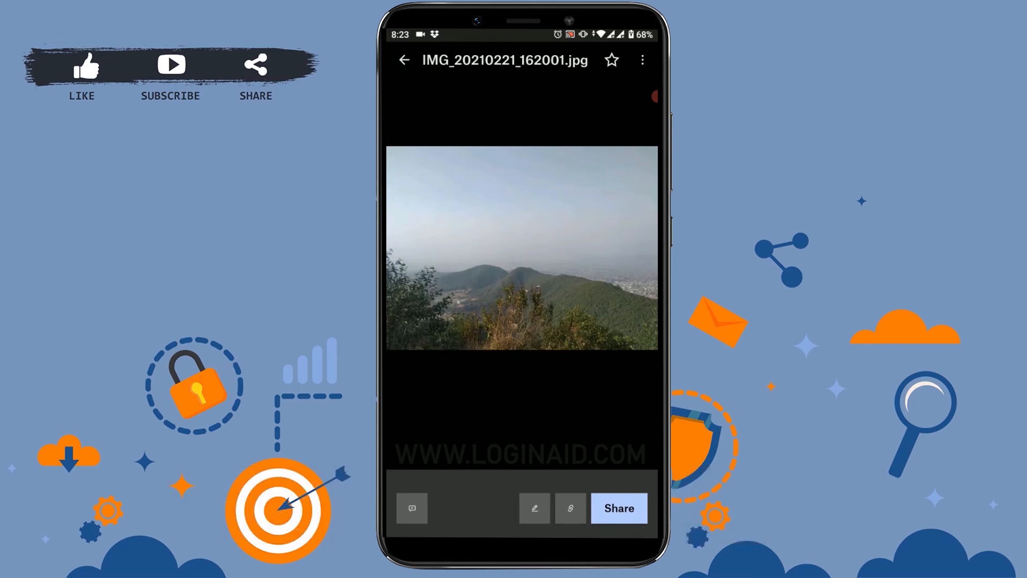
{"action": "left_click", "coordinate": [617, 508]}
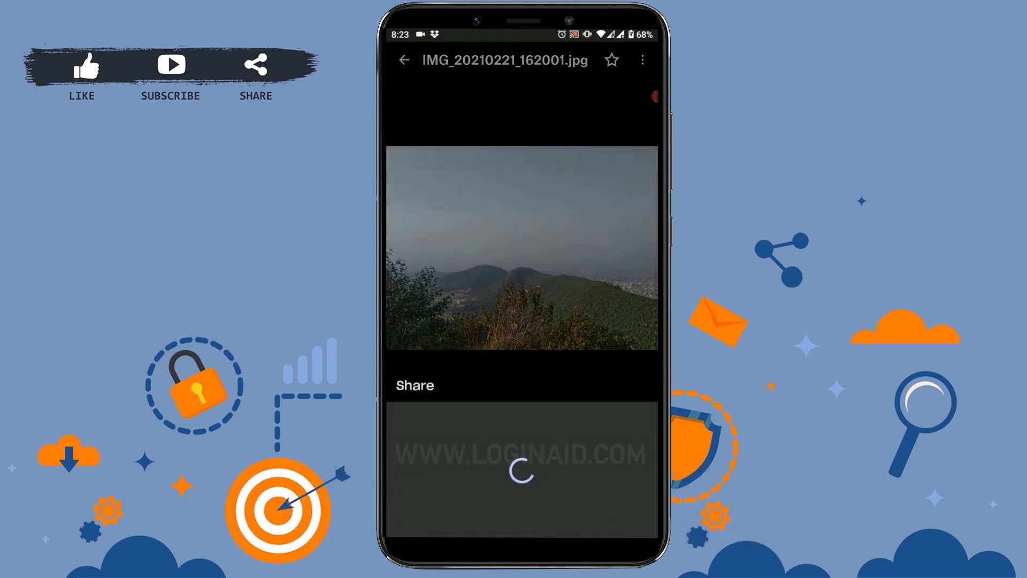